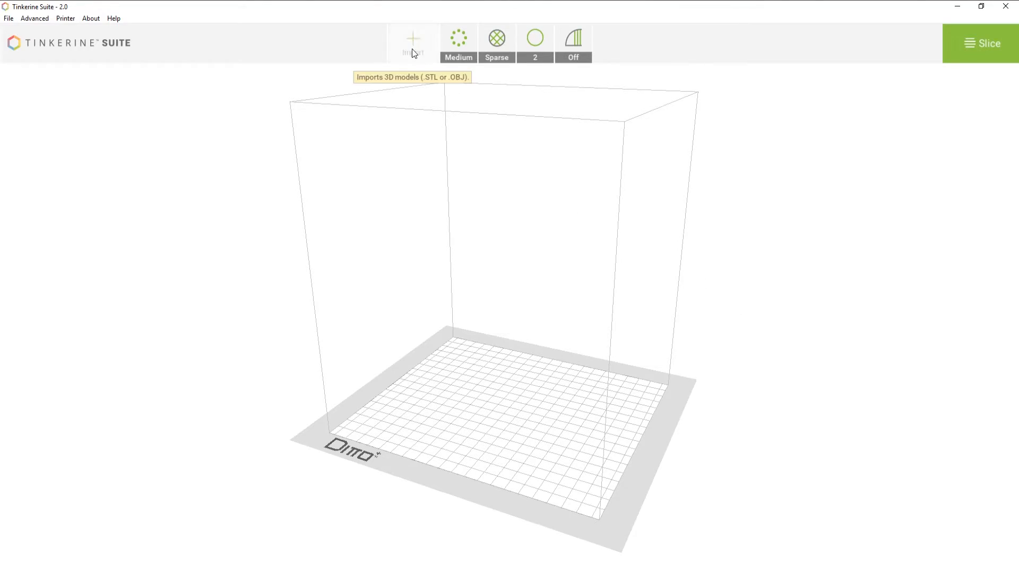
- Import Gem_1.stl from the Downloads folder onto the build plate
left_click(413, 39)
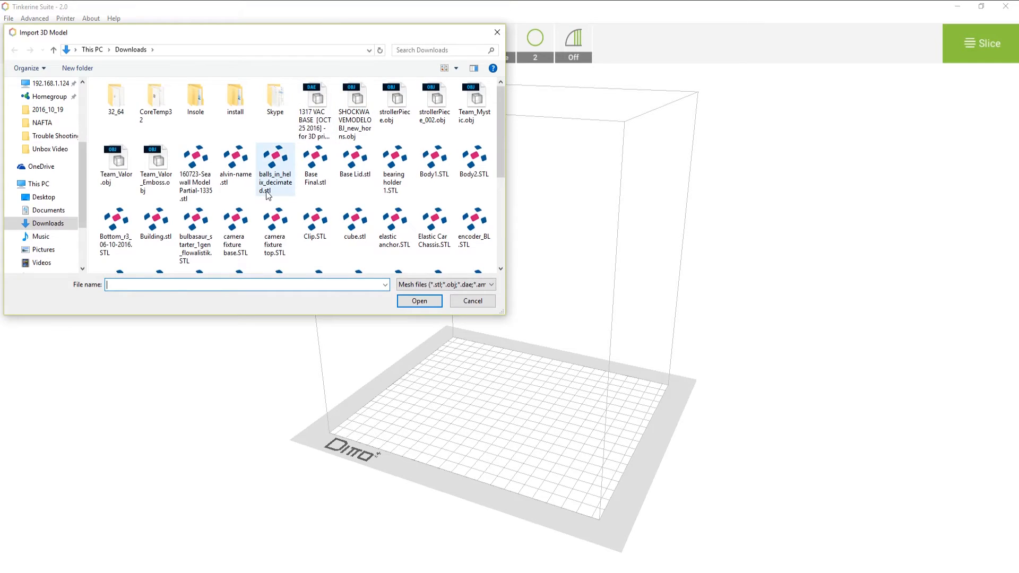
scroll("down", 3)
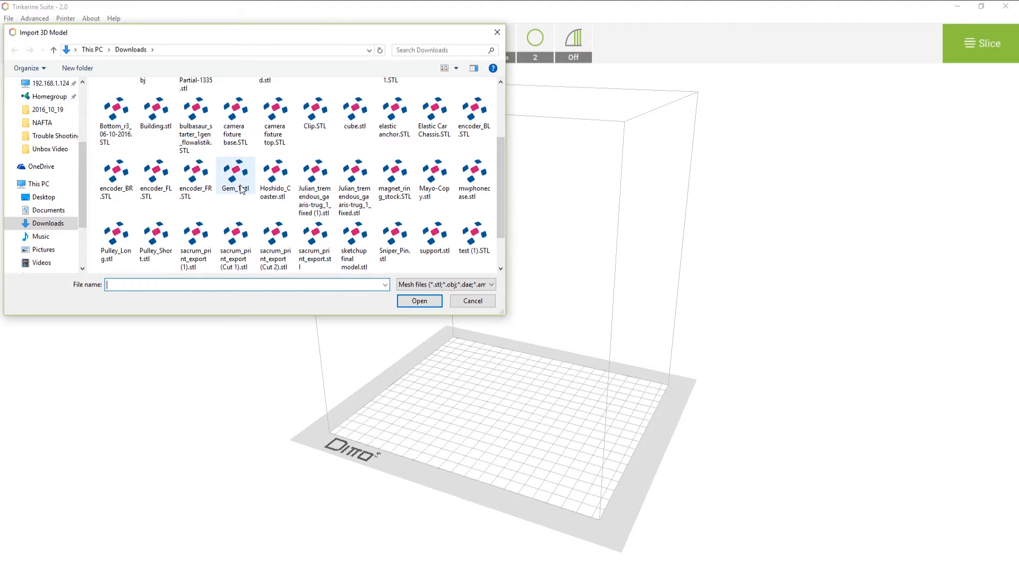
double_click(236, 175)
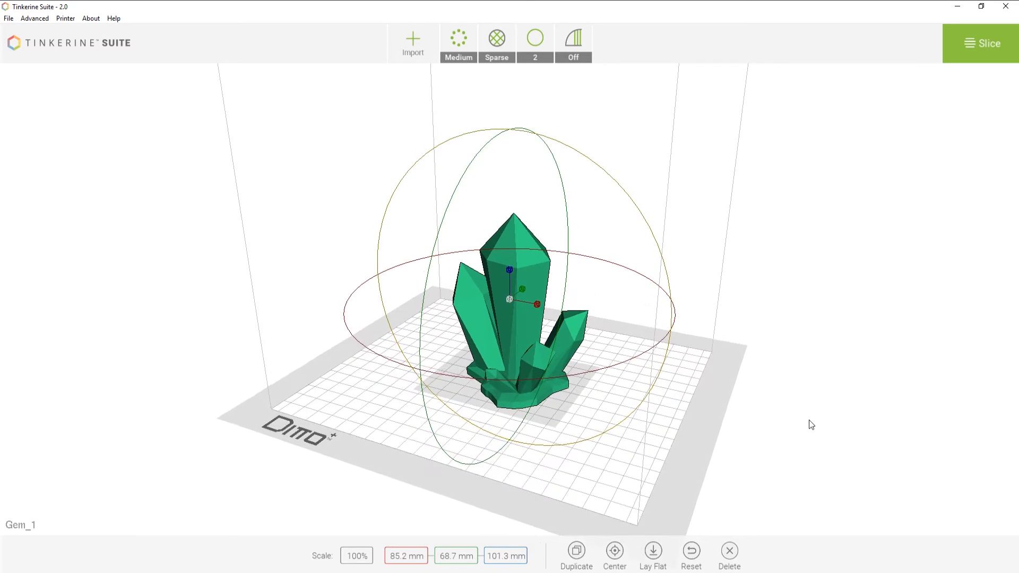
- Slice Gem_1 (03h:49m, 42g filament) and choose to save the print to Sd Card
left_click(983, 44)
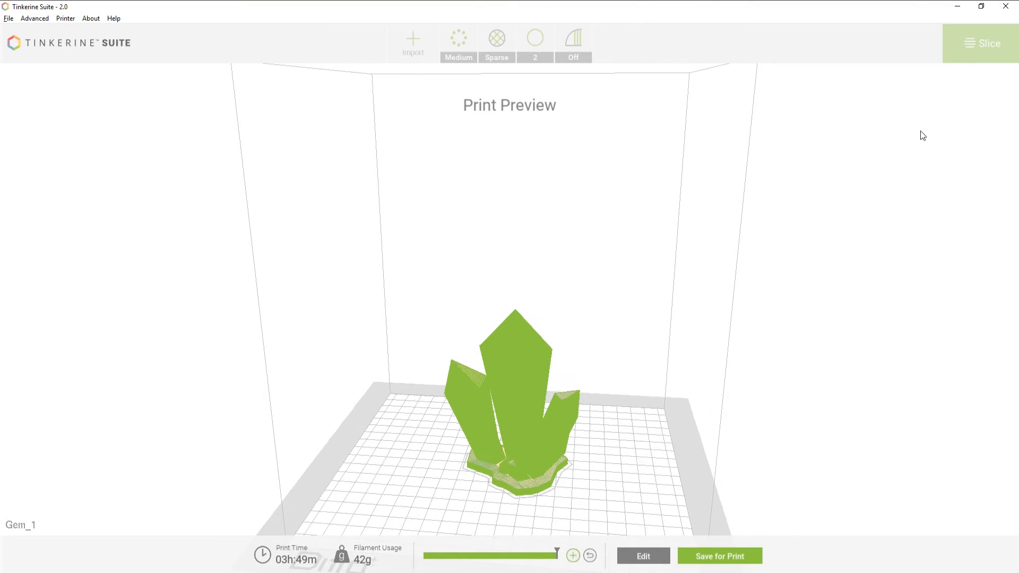
left_click(720, 556)
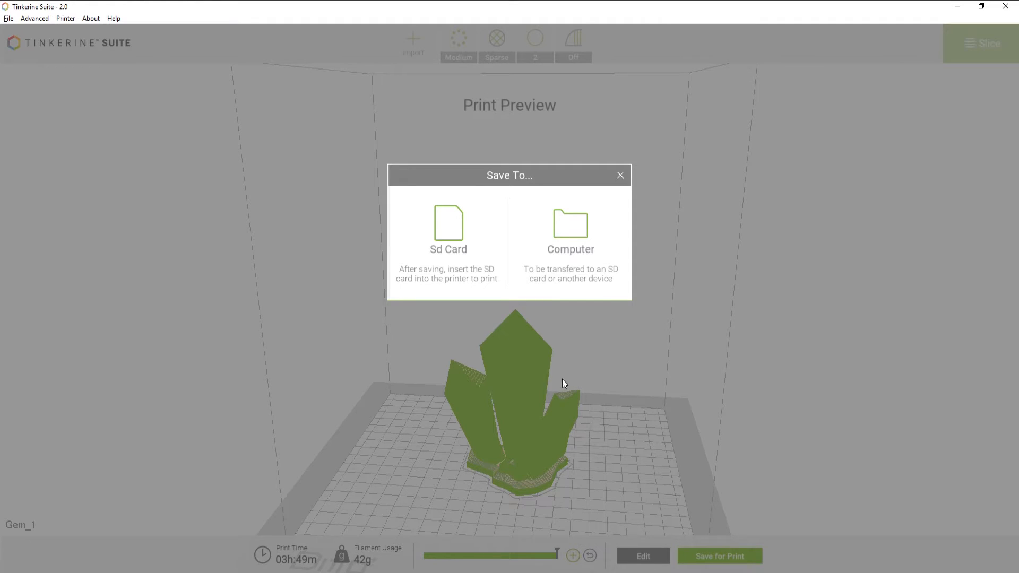
left_click(448, 225)
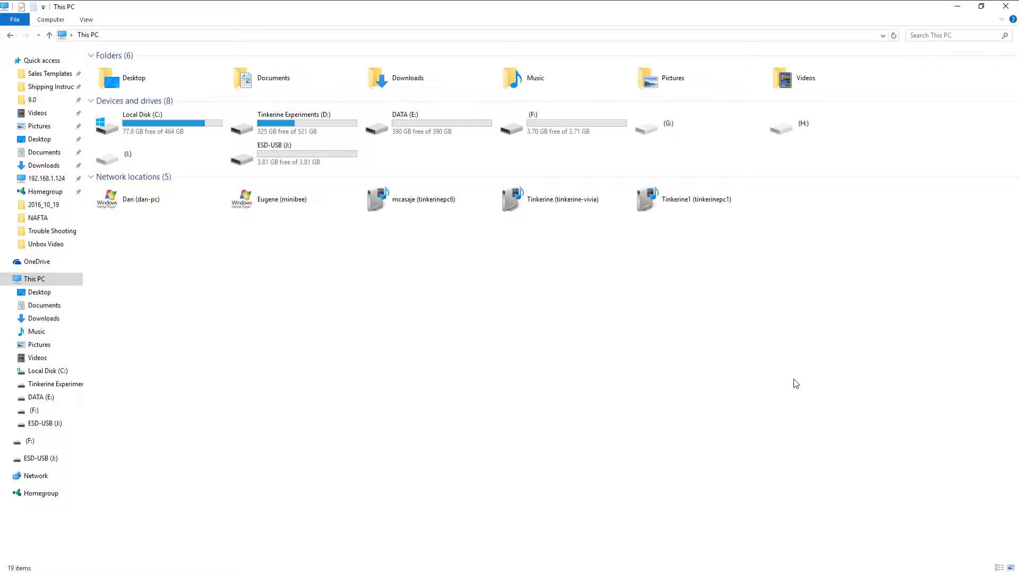
- Browse into the (F:) drive and select the saved Gem_1.g file
left_click(564, 132)
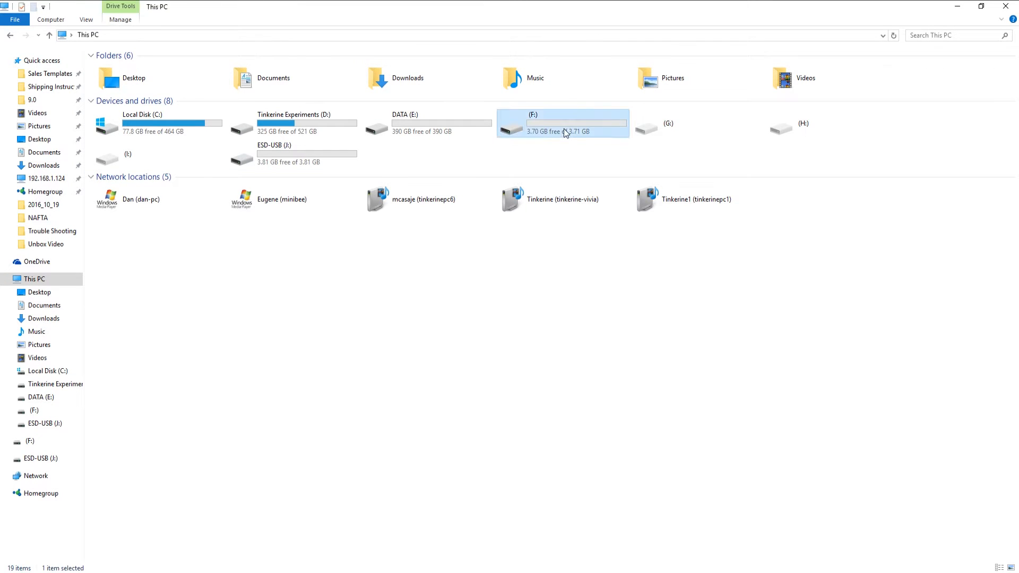
double_click(564, 128)
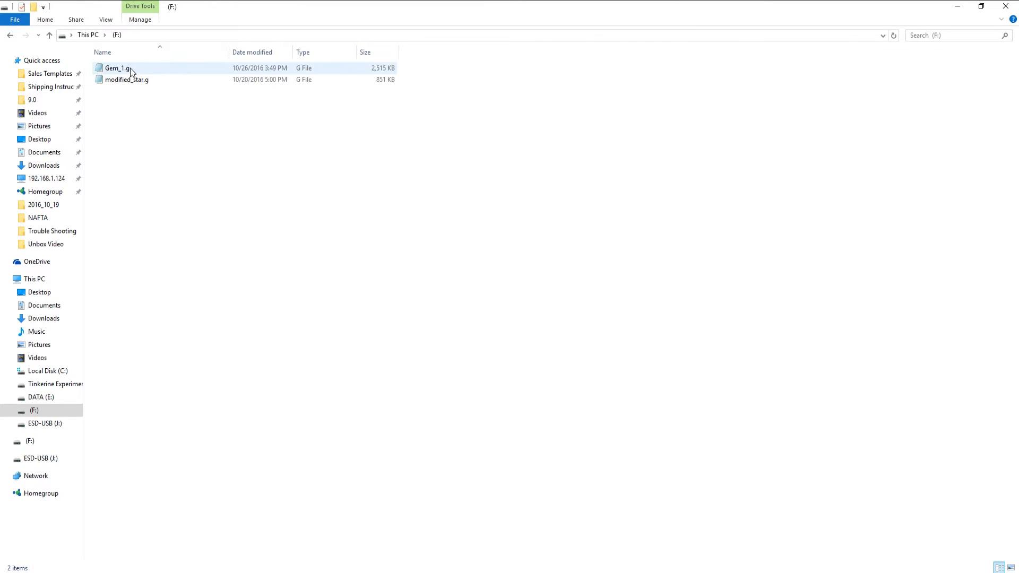
left_click(111, 68)
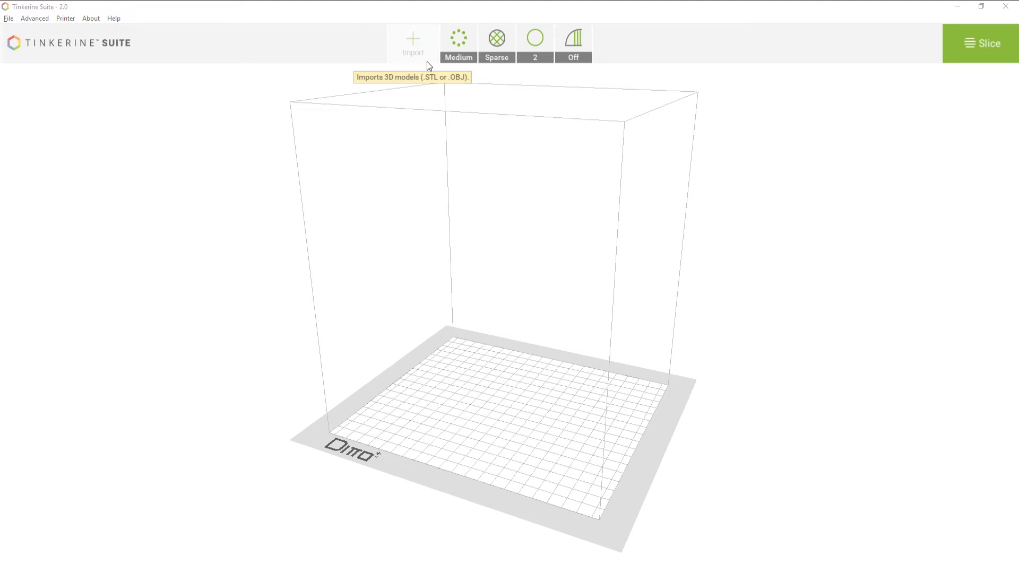
- Re-import Gem_1 from USB (G:), slice it again and choose to save the print to Sd Card
left_click(414, 40)
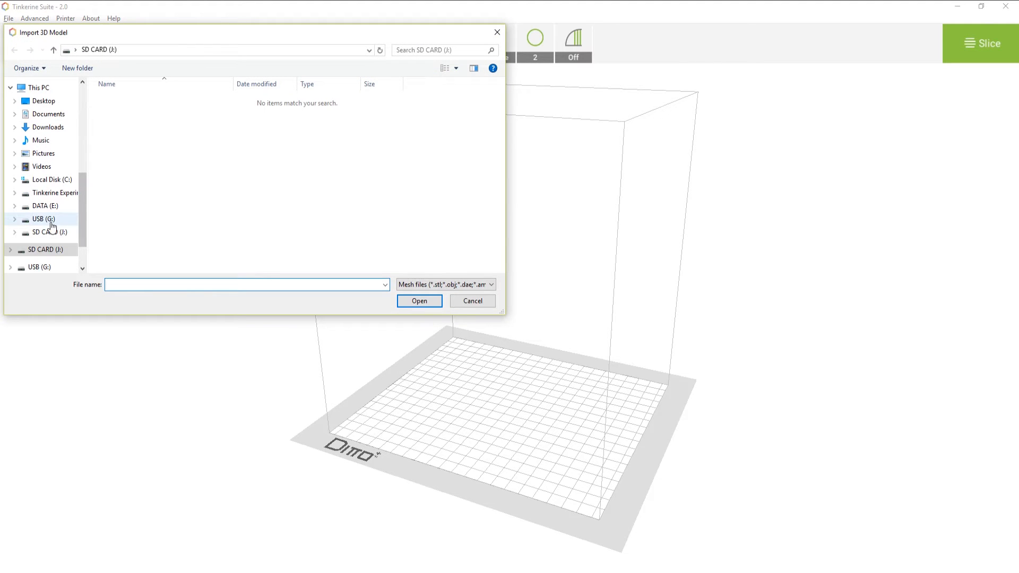
left_click(41, 219)
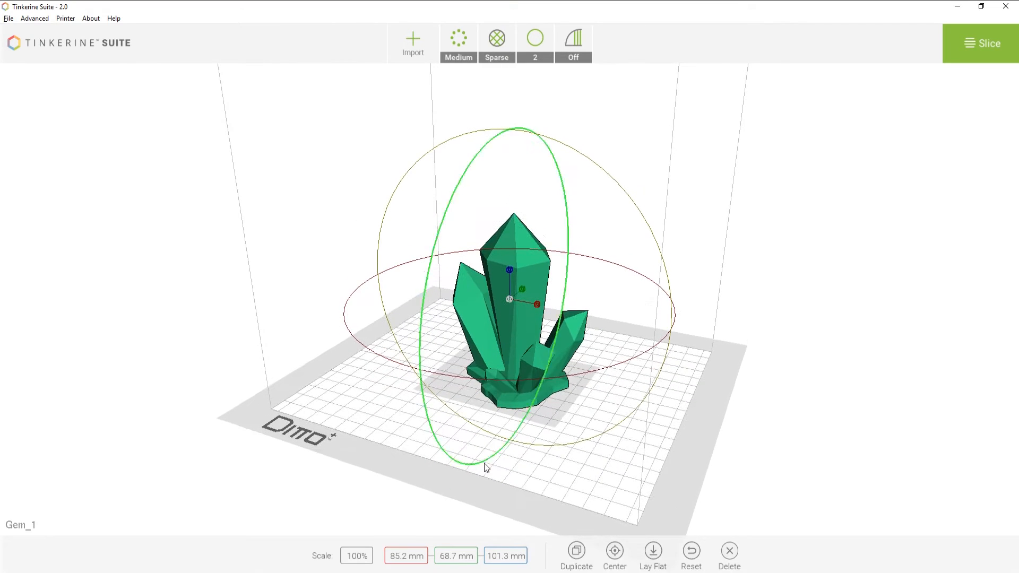
left_click(987, 46)
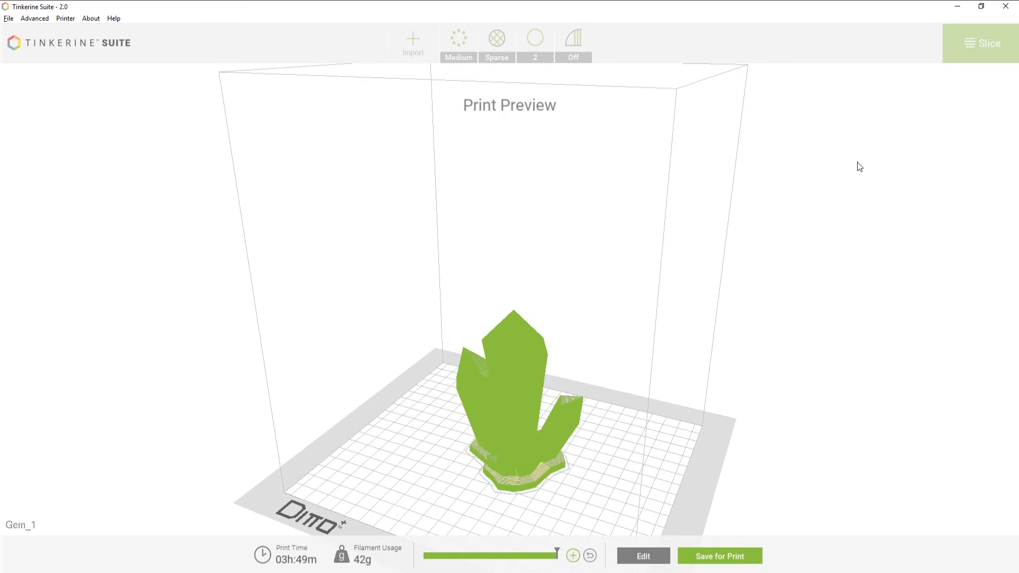
left_click(719, 556)
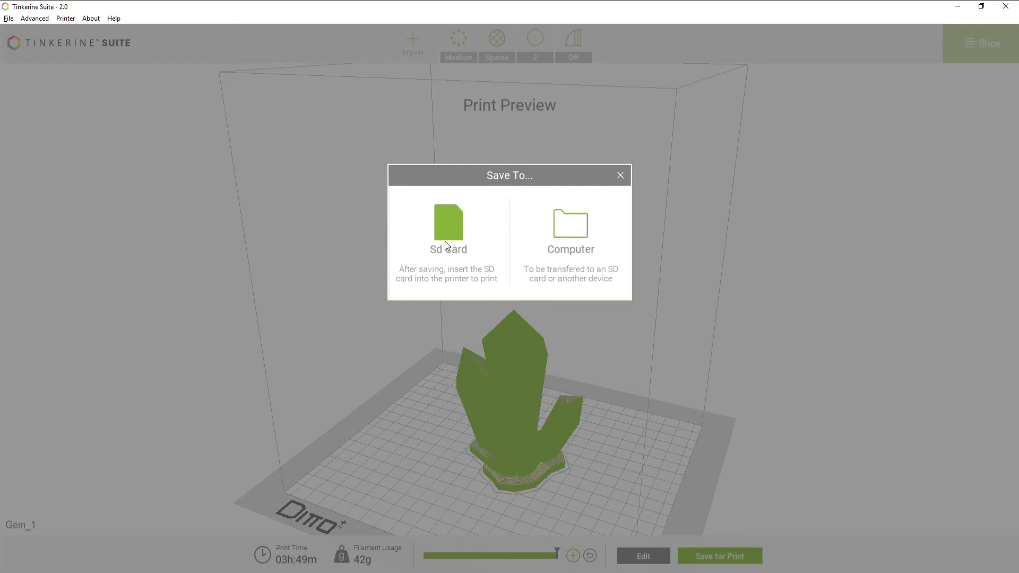
left_click(448, 225)
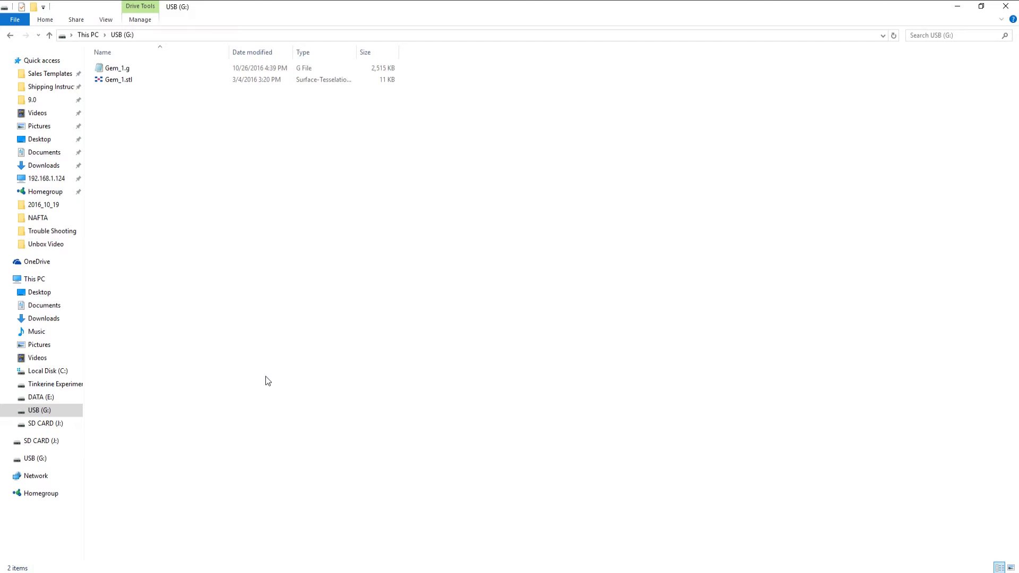
mouse_move(172, 19)
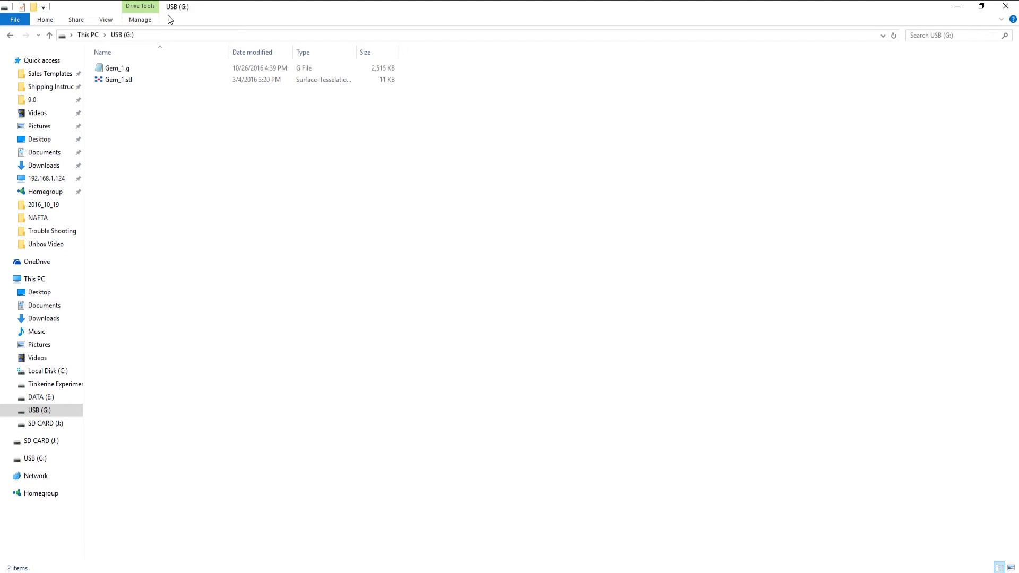
mouse_move(121, 89)
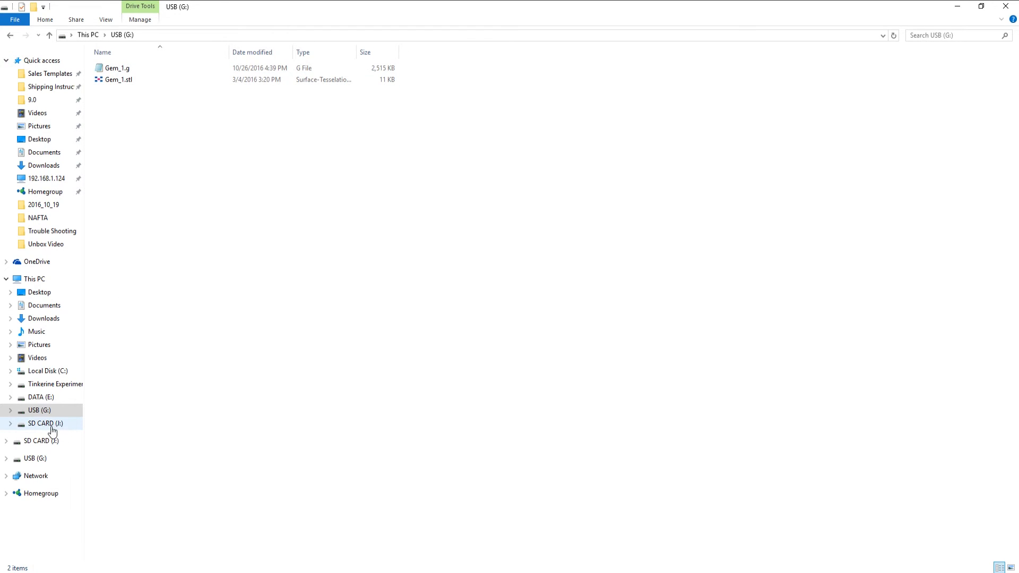
- Browse the SD CARD (J:) drive, which holds only modified_star.g
left_click(44, 422)
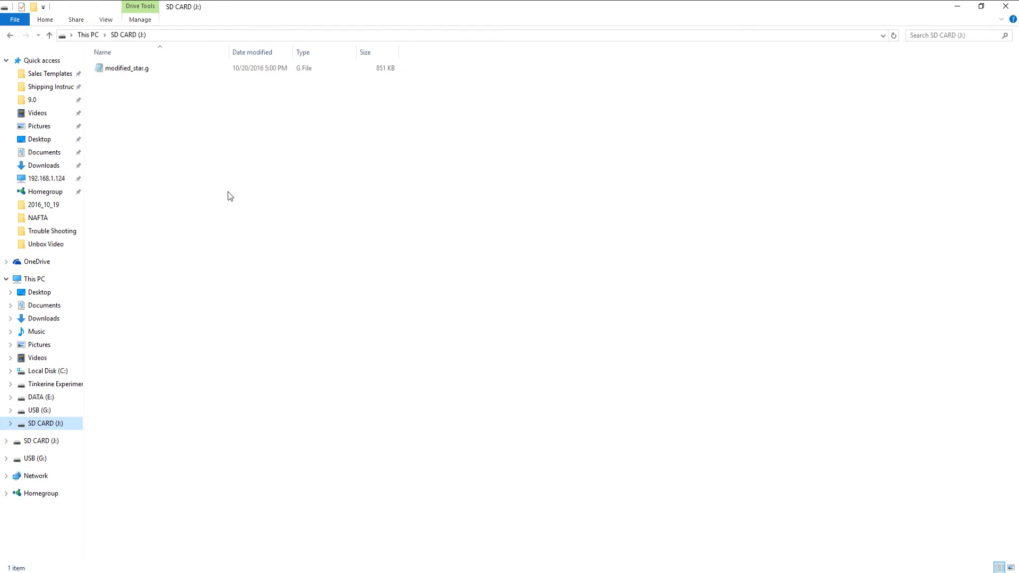
mouse_move(167, 91)
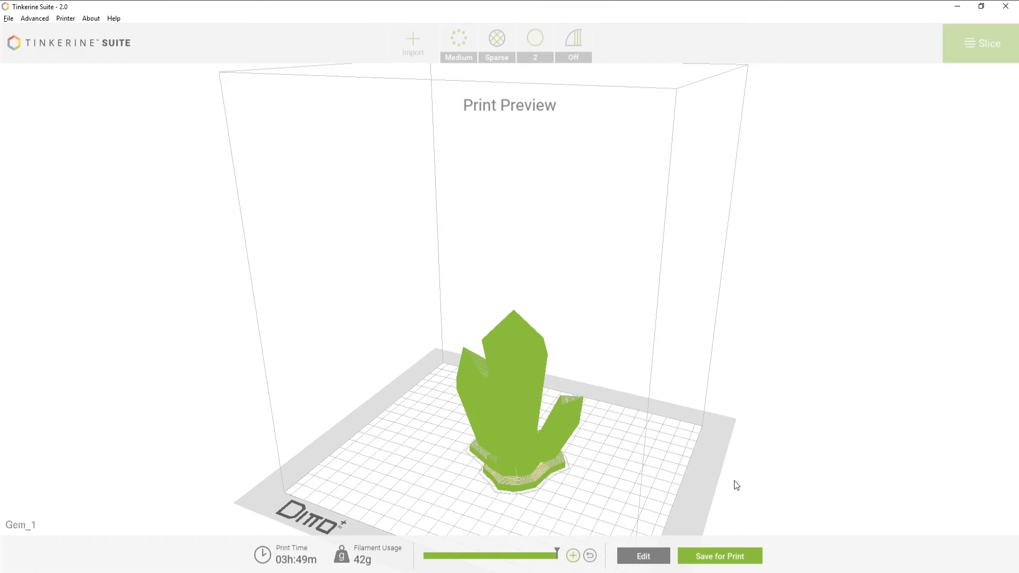
- Save Gem_1.g onto SD CARD (J:) and confirm it appears beside modified_star.g in Explorer
left_click(720, 556)
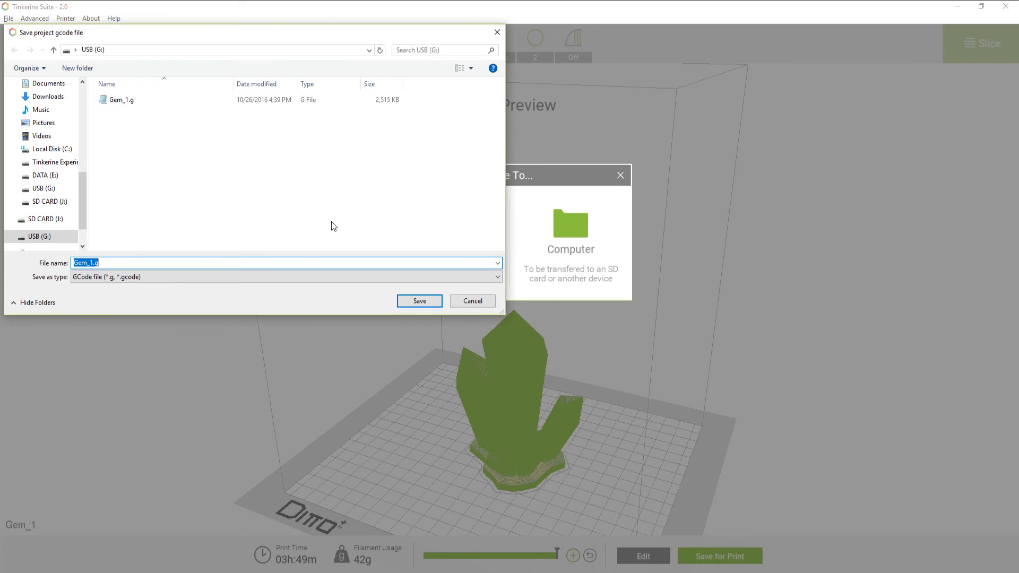
left_click(48, 201)
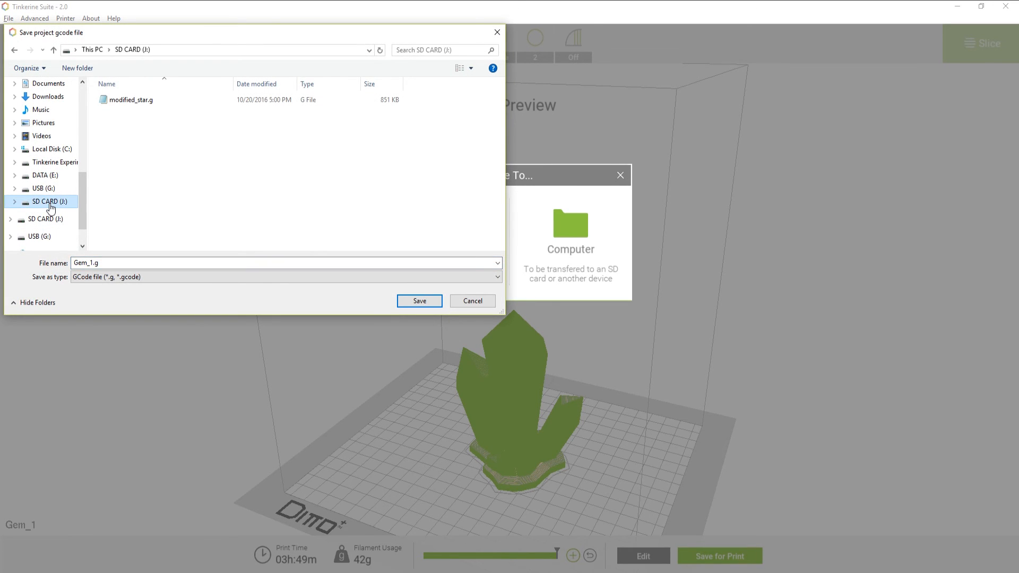
left_click(418, 302)
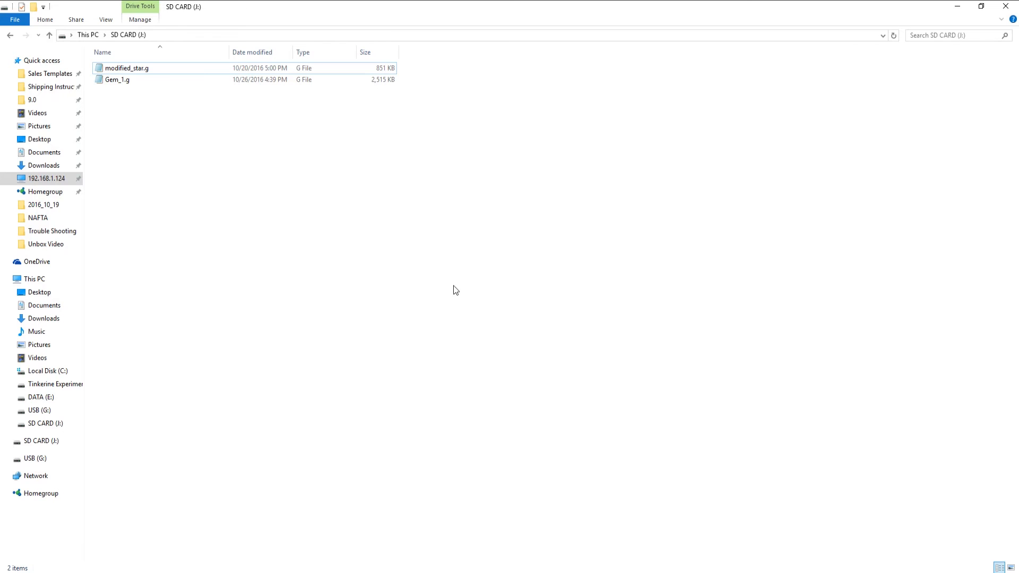
left_click(116, 79)
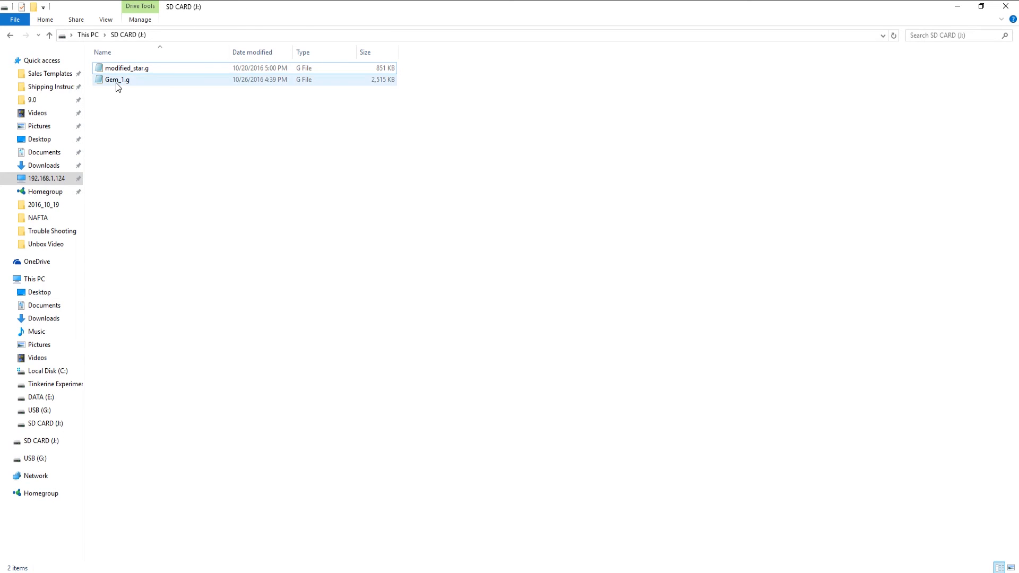